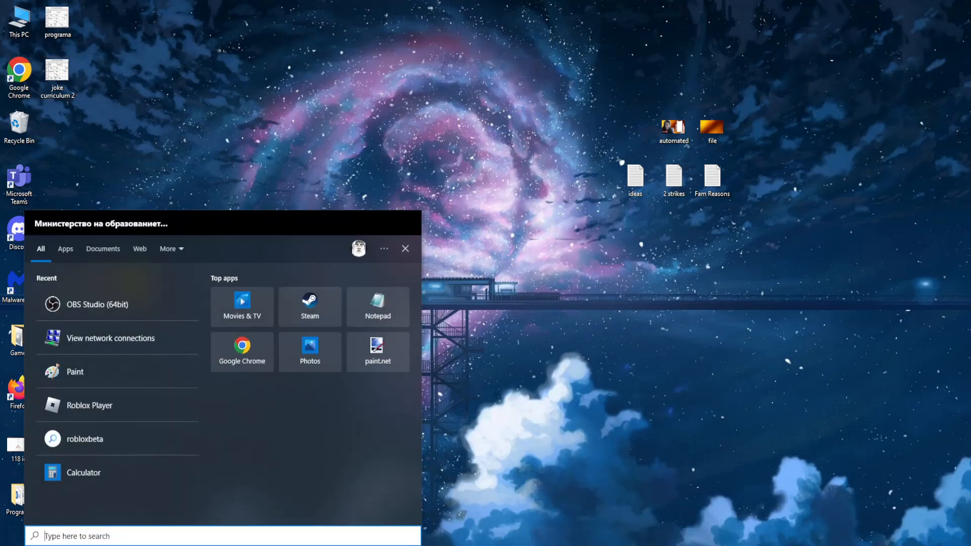
# - Search for 'cmd' and bring up the Command Prompt result's launch options
pyautogui.write('cmd')
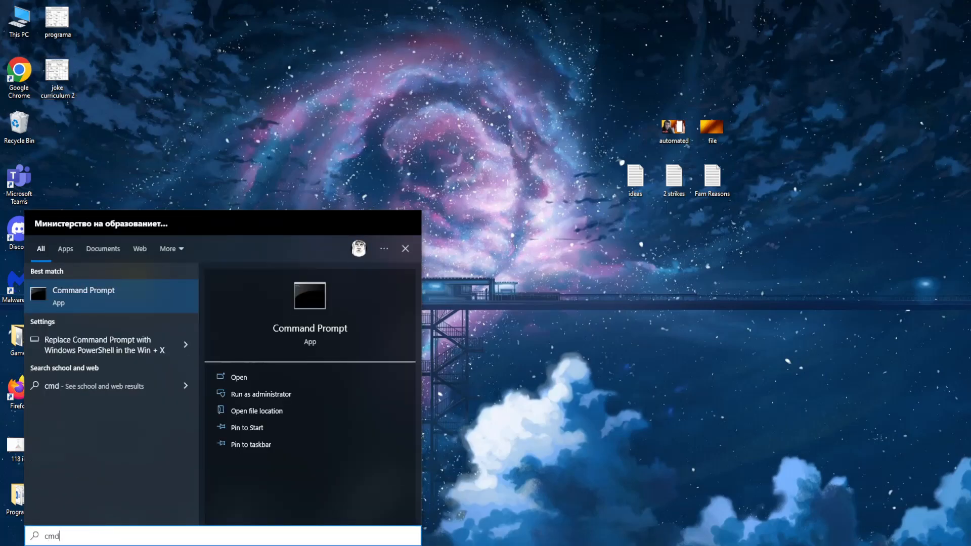
pyautogui.rightClick(83, 295)
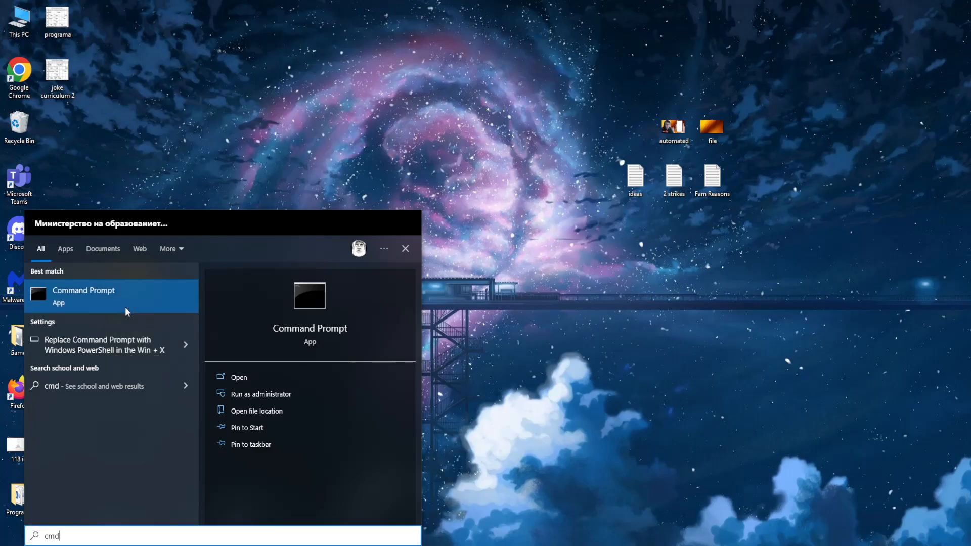
# - Launch Command Prompt as administrator and run ipconfig /flushdns
pyautogui.click(260, 394)
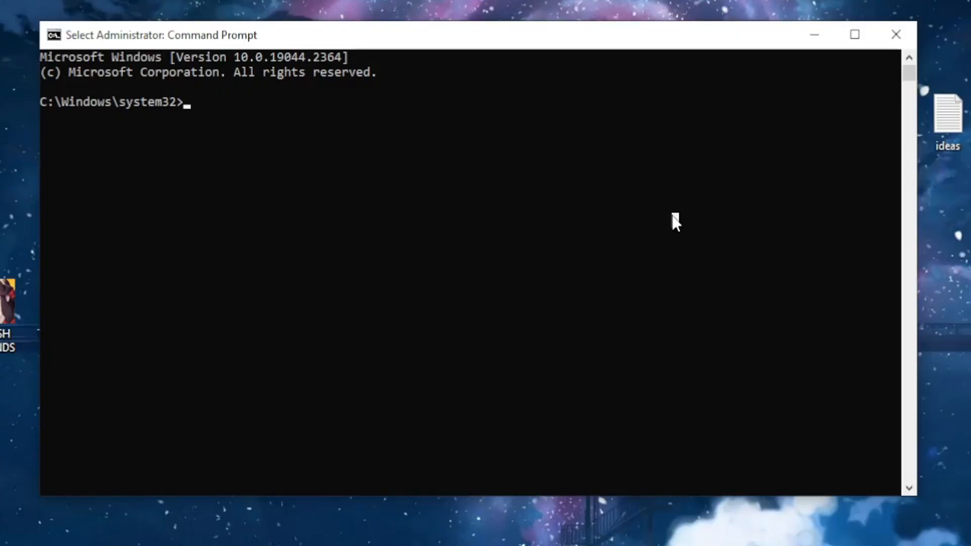
pyautogui.write('ip')
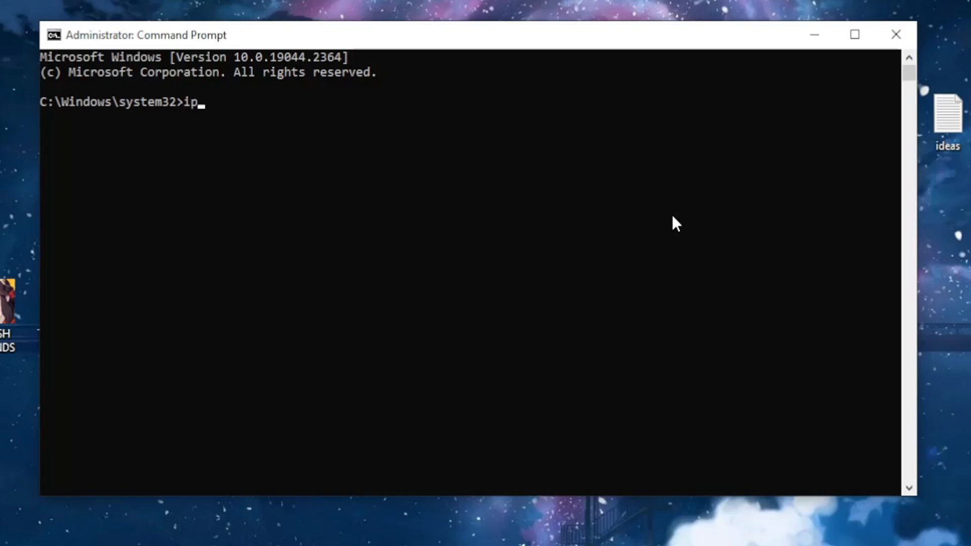
pyautogui.write('config')
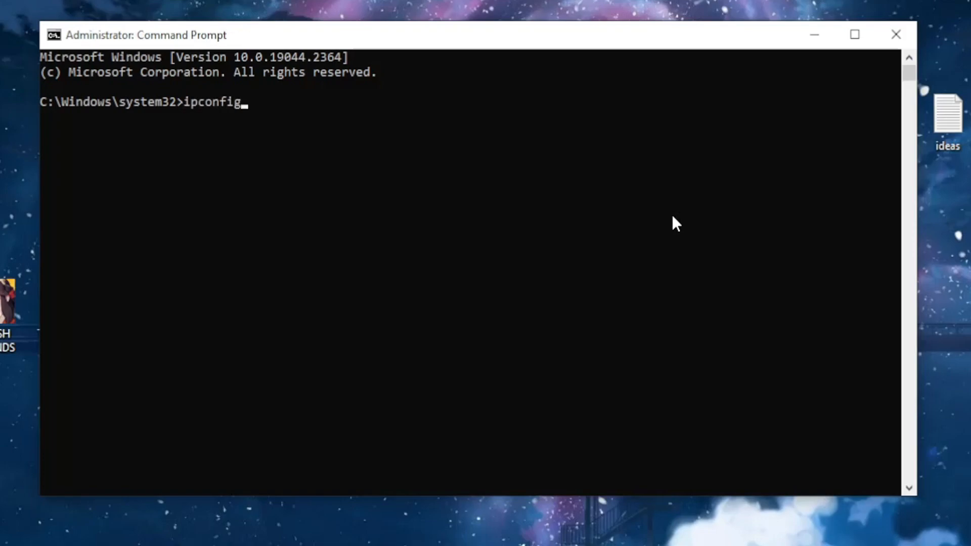
pyautogui.write('/f')
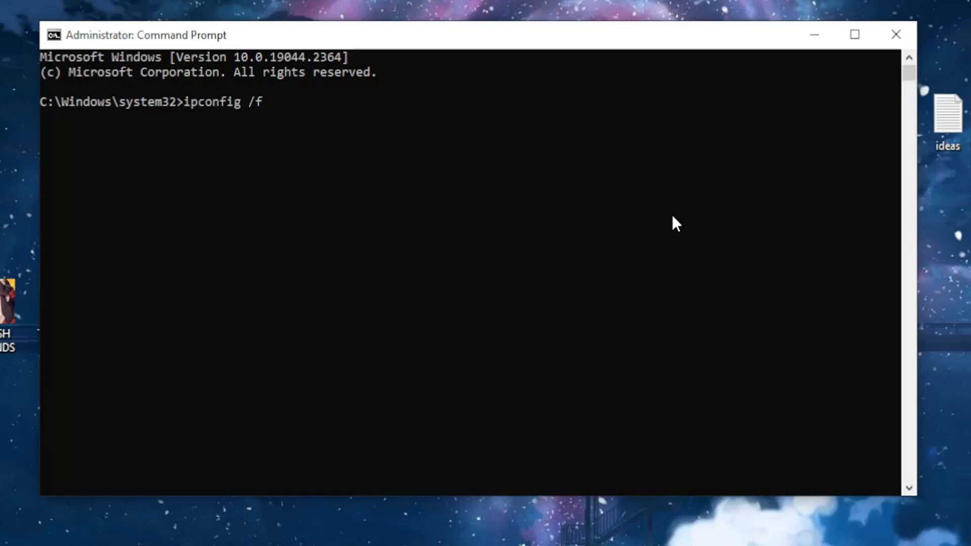
pyautogui.write('lushdns')
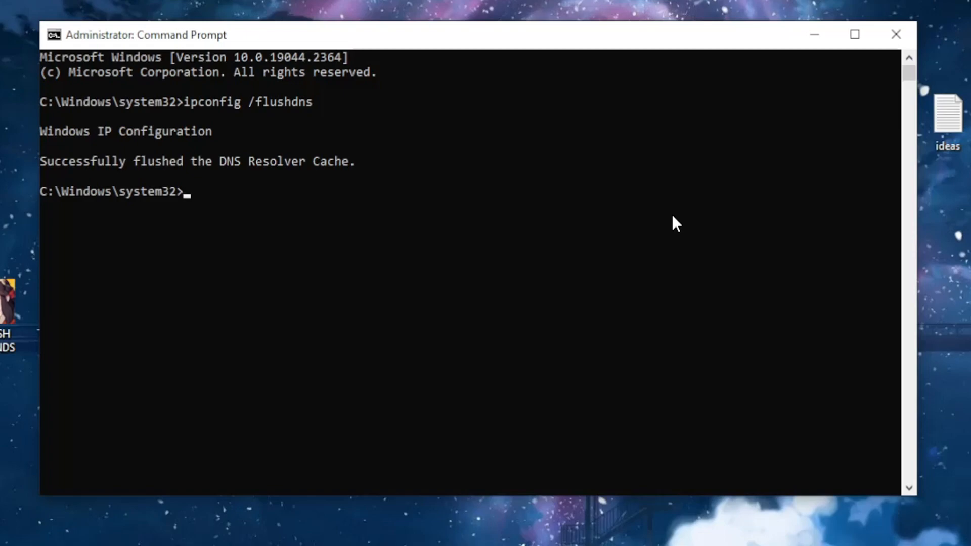
# - Run netsh winsock reset, then close the Command Prompt window
pyautogui.write('net')
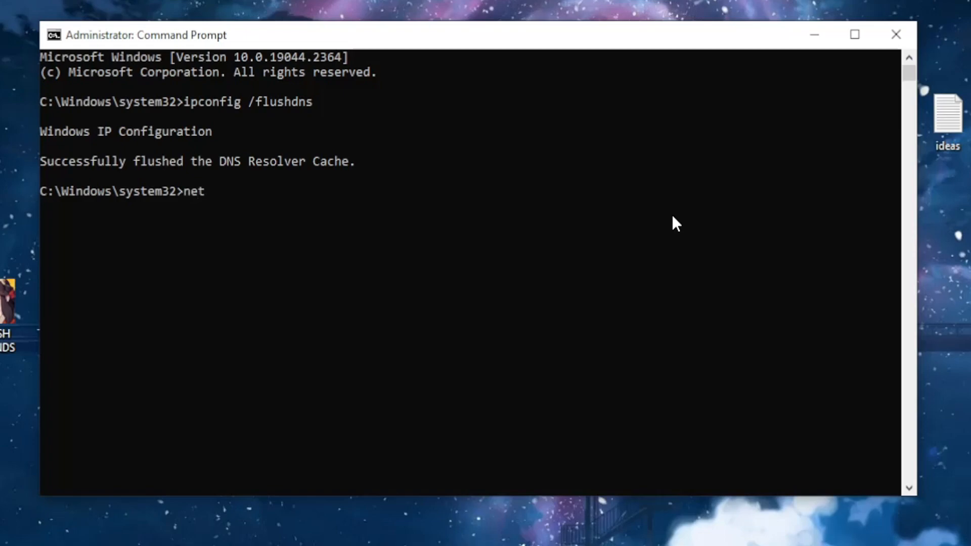
pyautogui.write('sh')
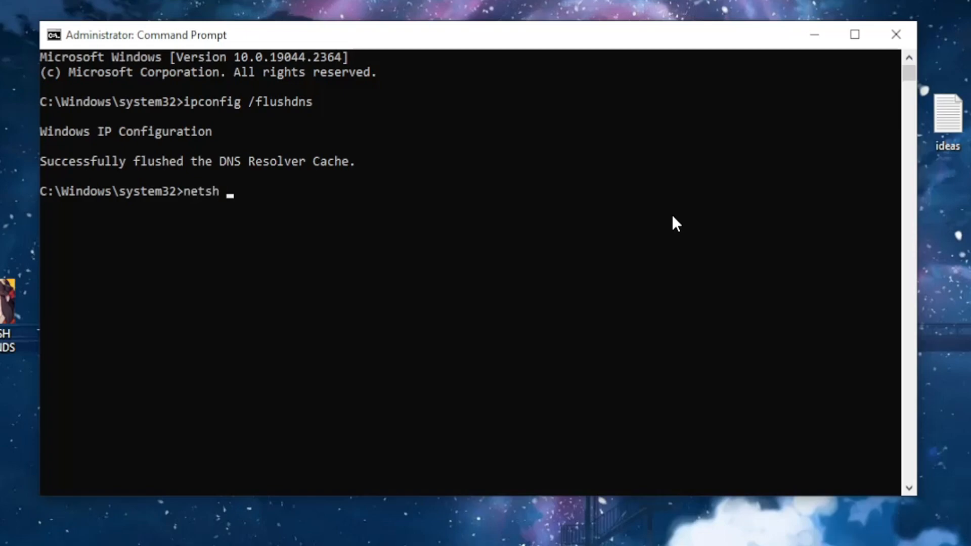
pyautogui.write('winsock reset')
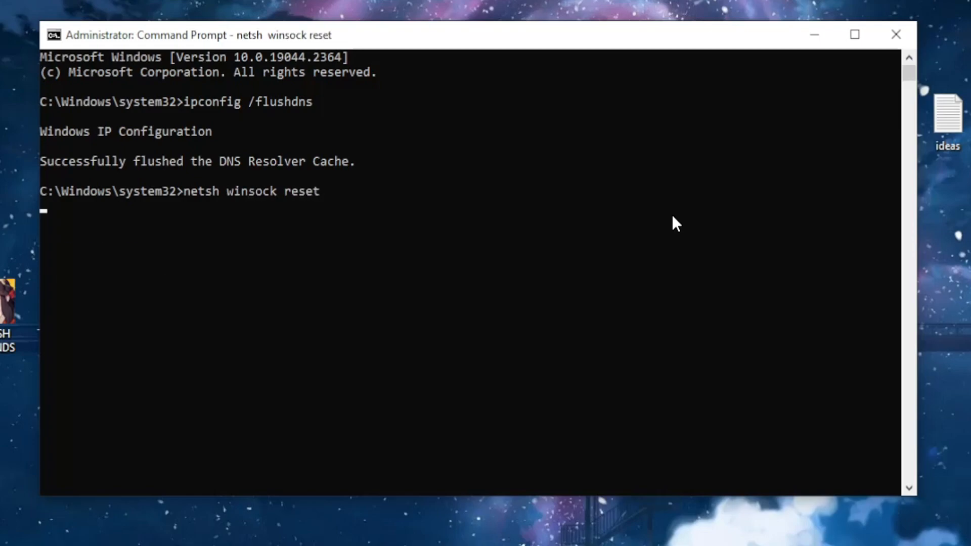
pyautogui.press('Return')
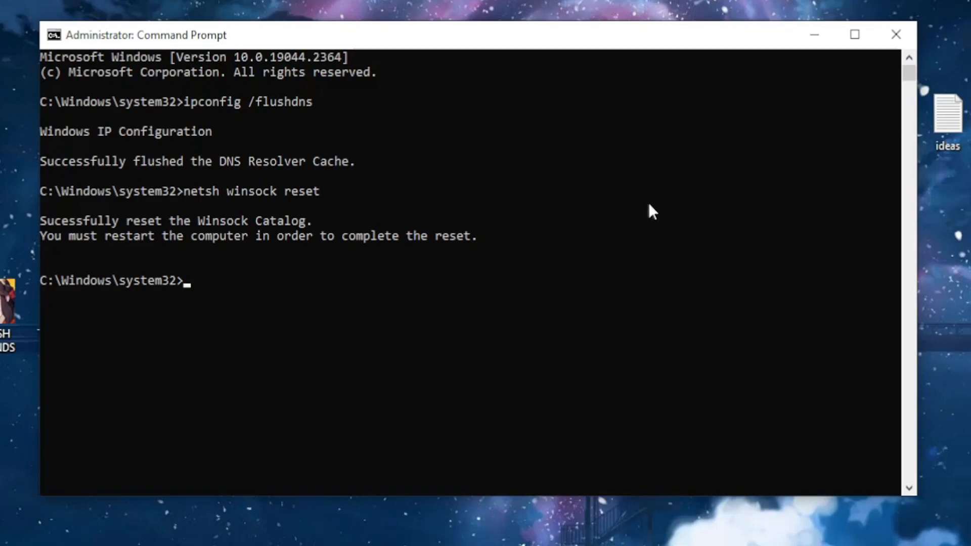
pyautogui.moveTo(418, 223)
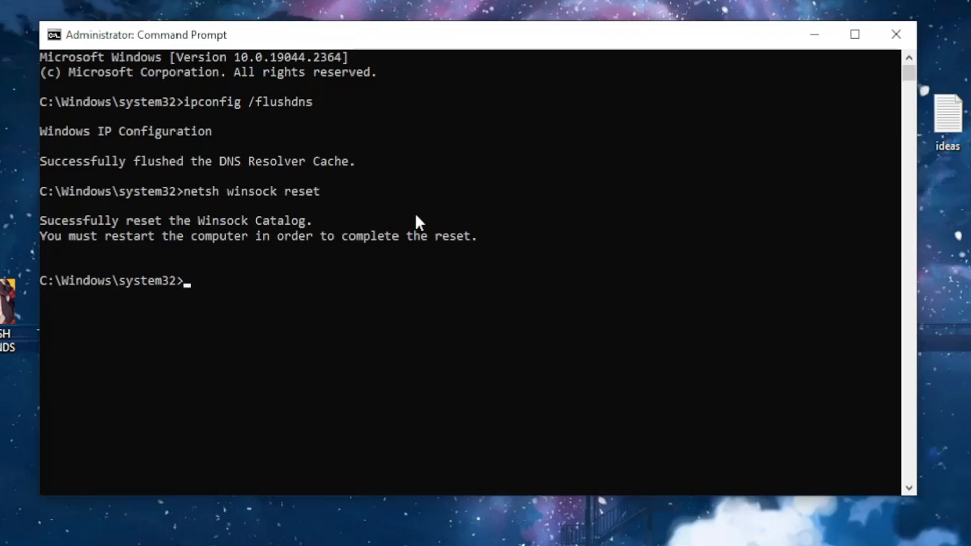
pyautogui.moveTo(787, 144)
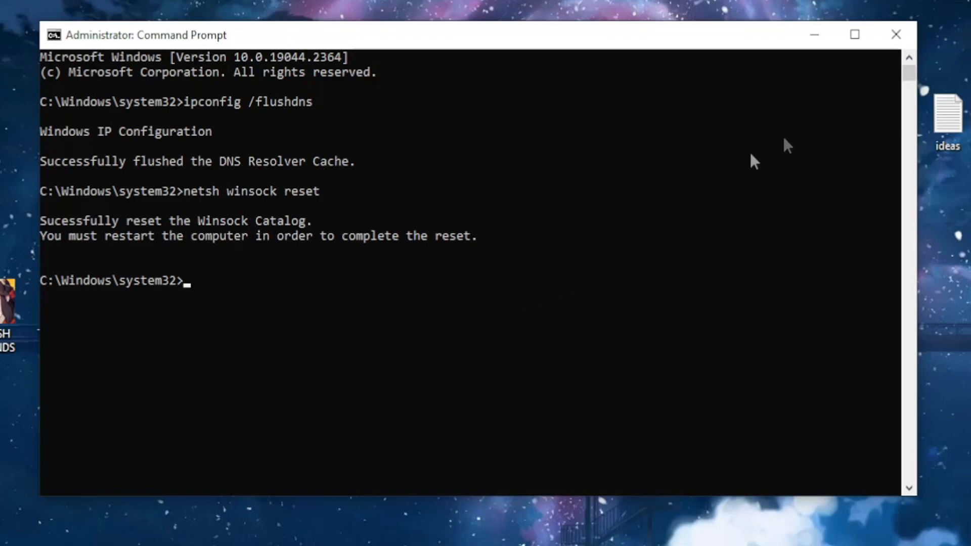
pyautogui.moveTo(896, 35)
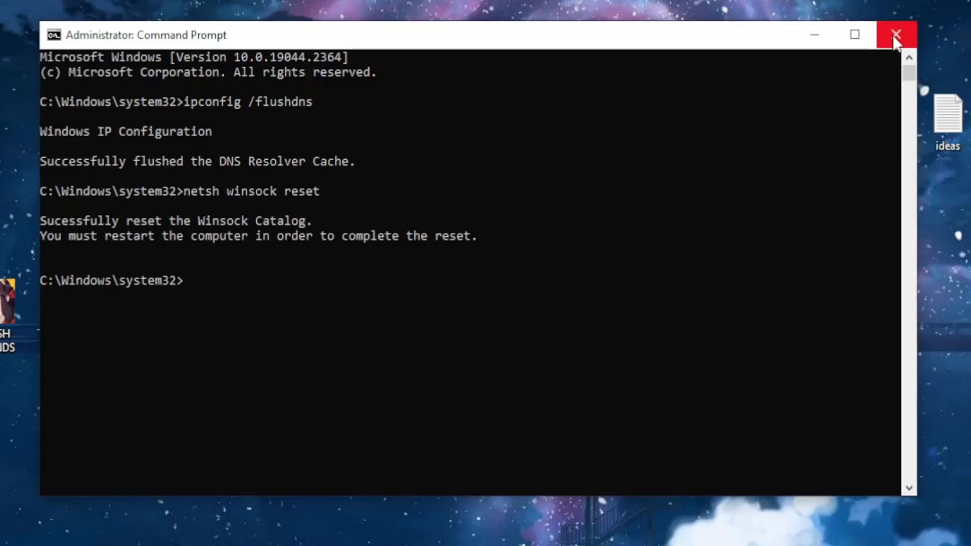
pyautogui.click(895, 35)
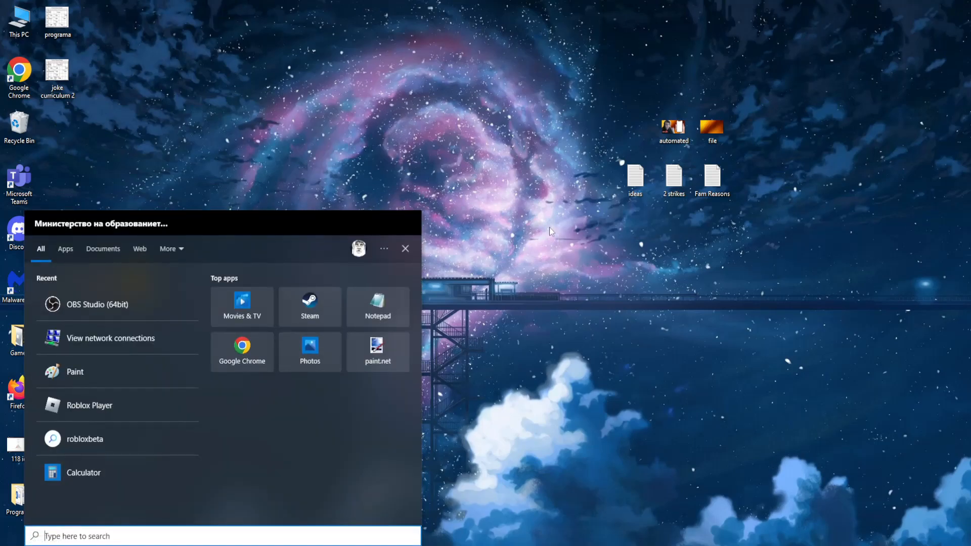
# - Search Windows for 'view network connections'
pyautogui.write('view network connecti')
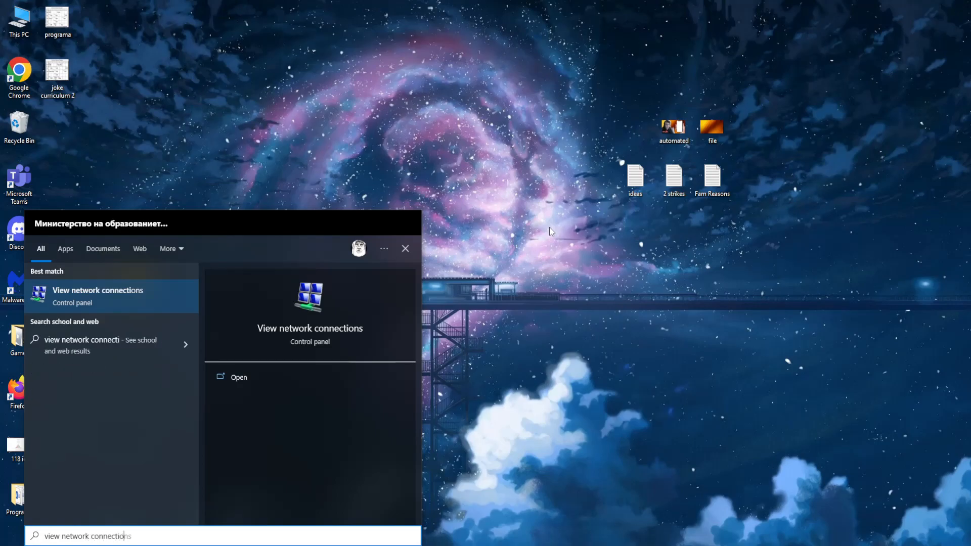
pyautogui.moveTo(97, 296)
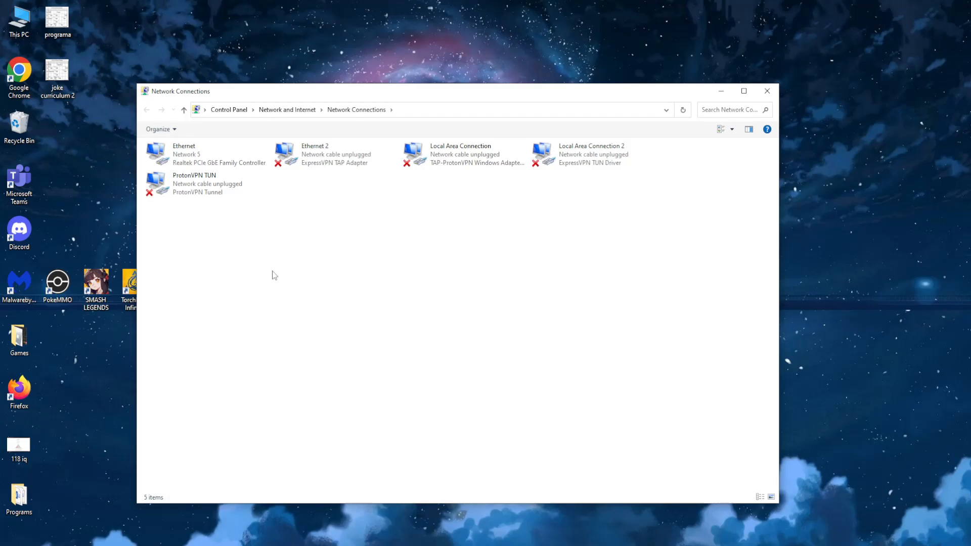
pyautogui.moveTo(278, 208)
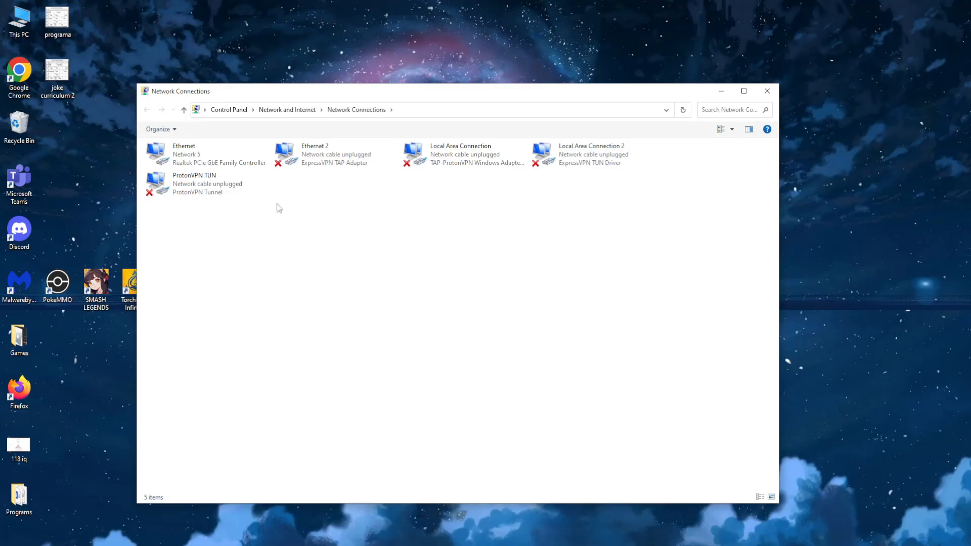
# - Open Network Connections and bring up the Ethernet adapter's Properties dialog
pyautogui.click(590, 153)
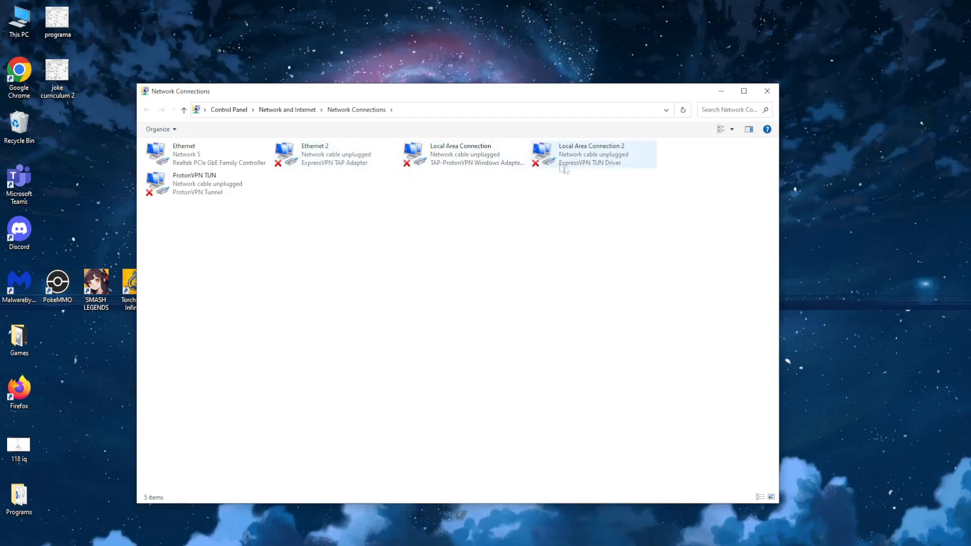
pyautogui.click(204, 154)
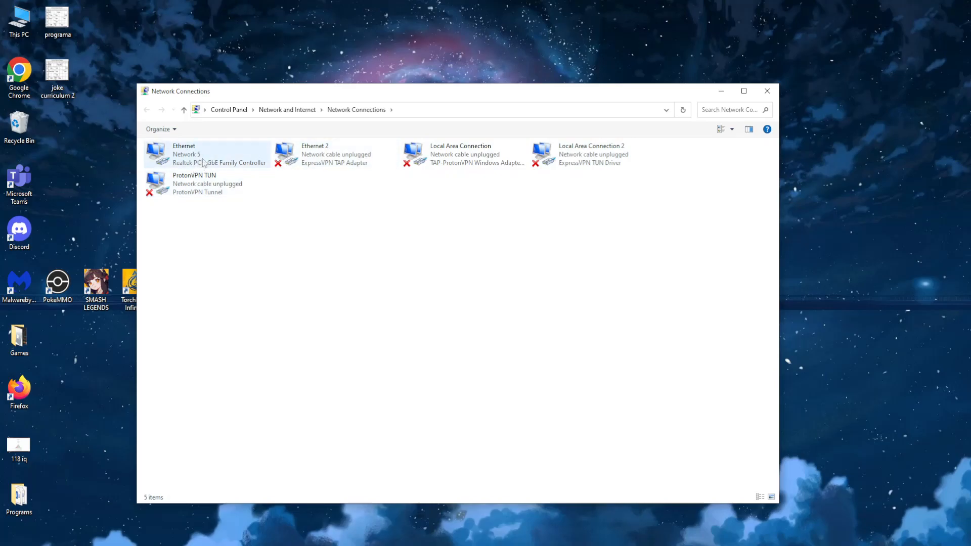
pyautogui.moveTo(219, 160)
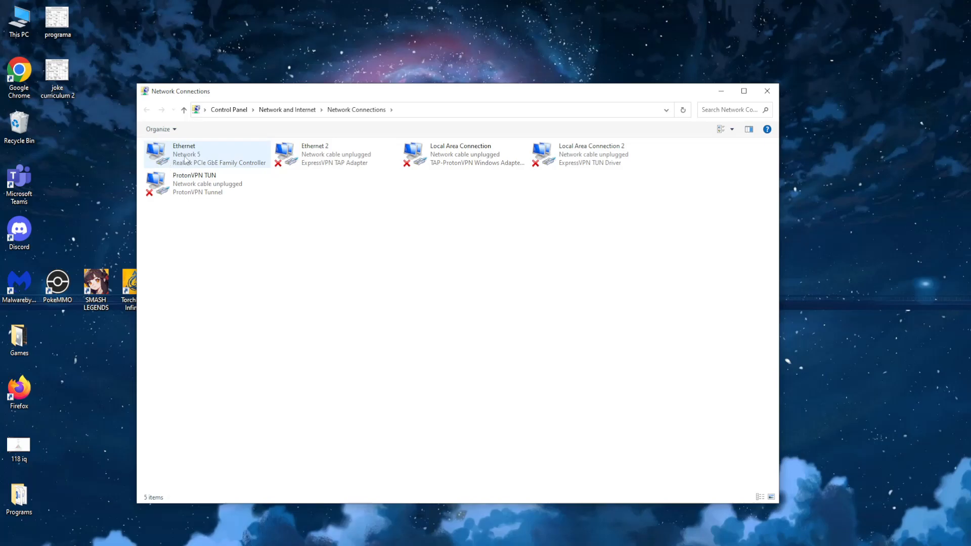
pyautogui.rightClick(185, 155)
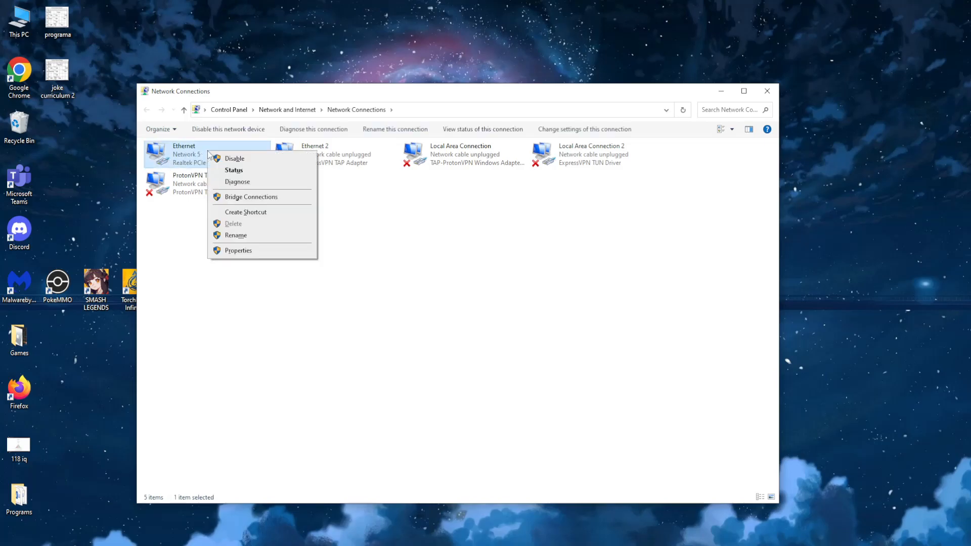
pyautogui.click(238, 250)
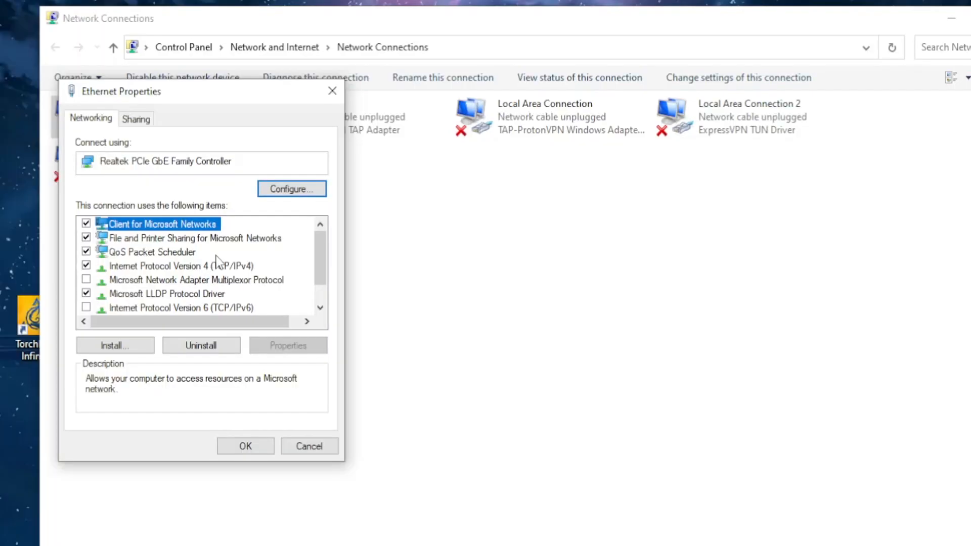
pyautogui.moveTo(157, 274)
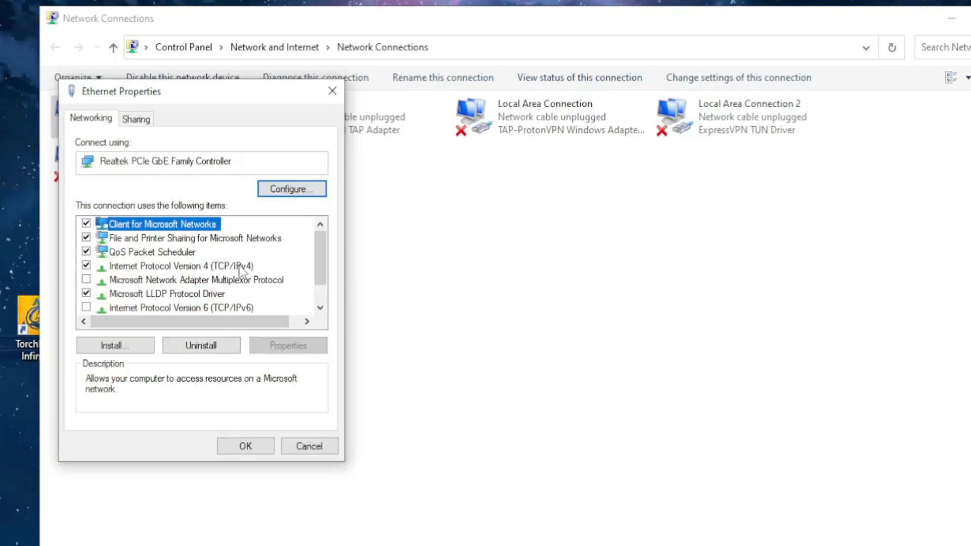
# - Select Internet Protocol Version 4 (TCP/IPv4) and open its Properties
pyautogui.click(179, 265)
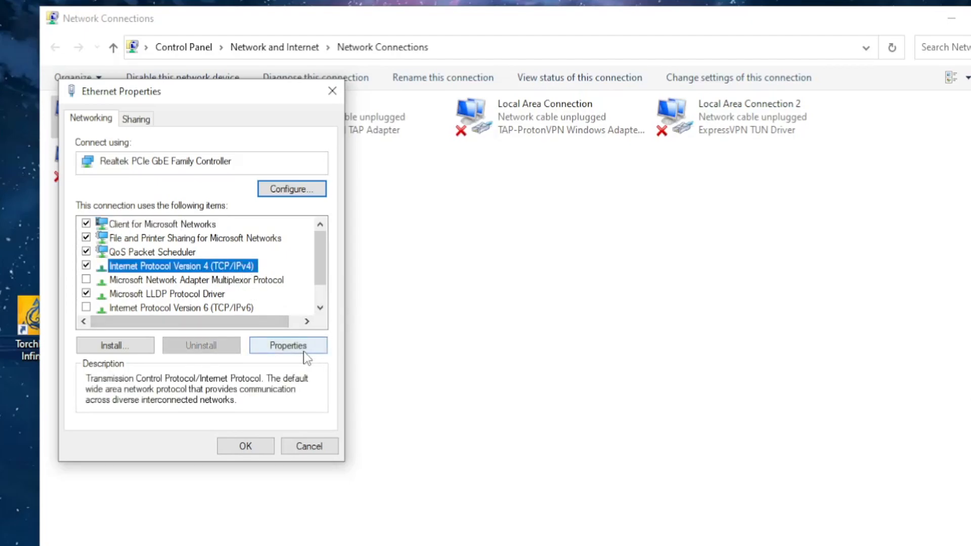
pyautogui.click(288, 346)
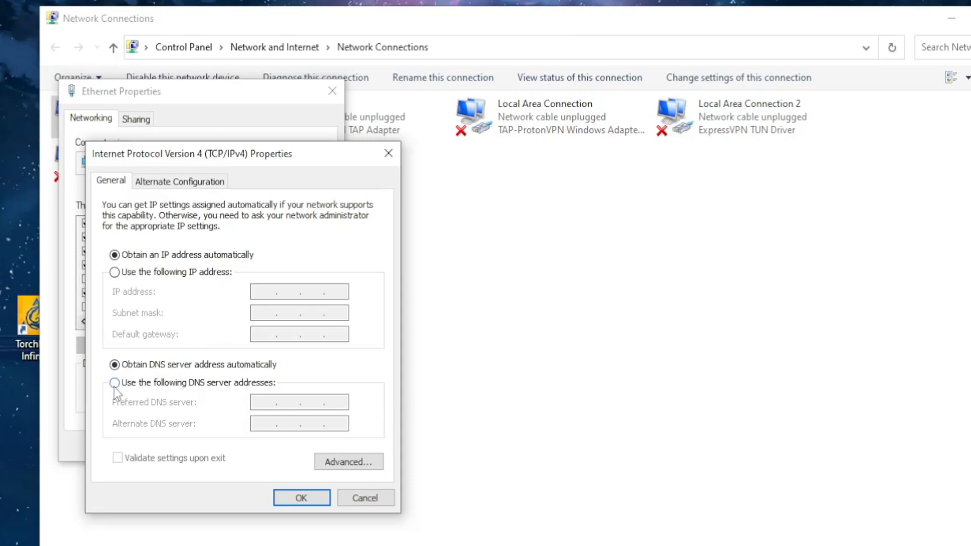
# - Set manual DNS servers 1.1.1.1 and 1.0.0.1, confirm, and close Network Connections
pyautogui.click(115, 383)
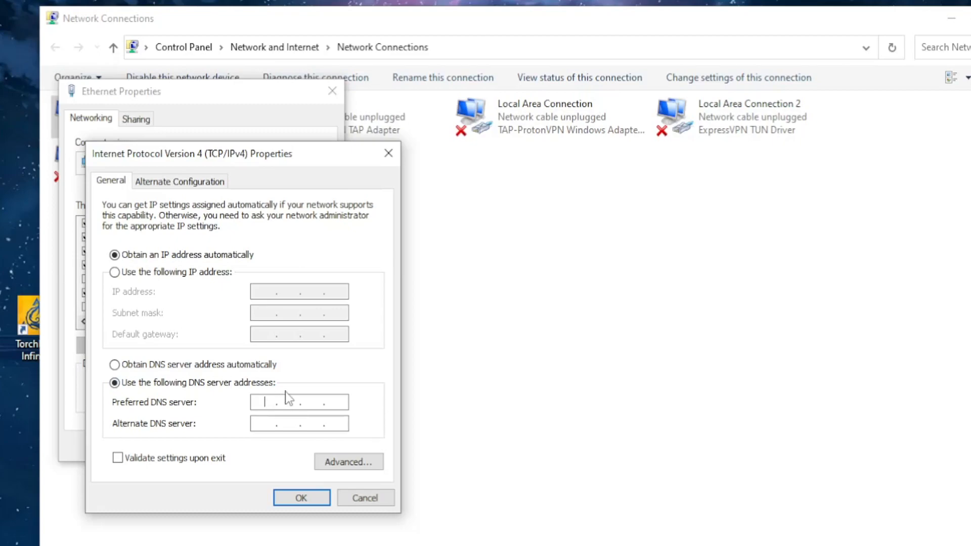
pyautogui.write('1 . . .')
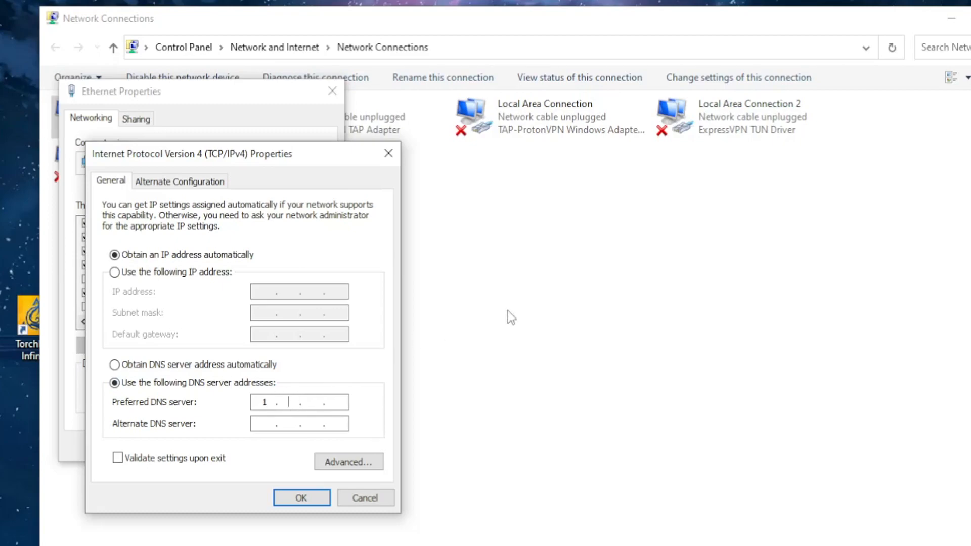
pyautogui.write('1.1.1')
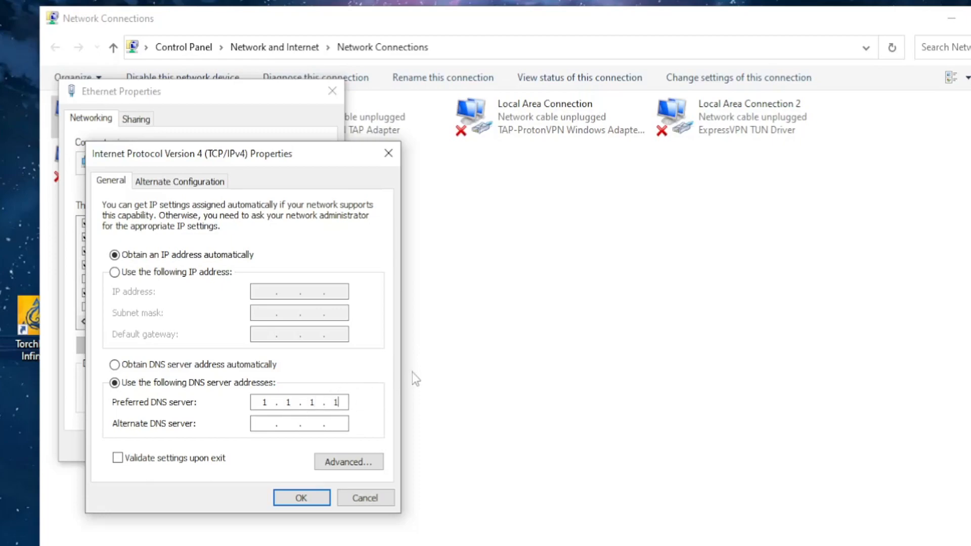
pyautogui.moveTo(137, 433)
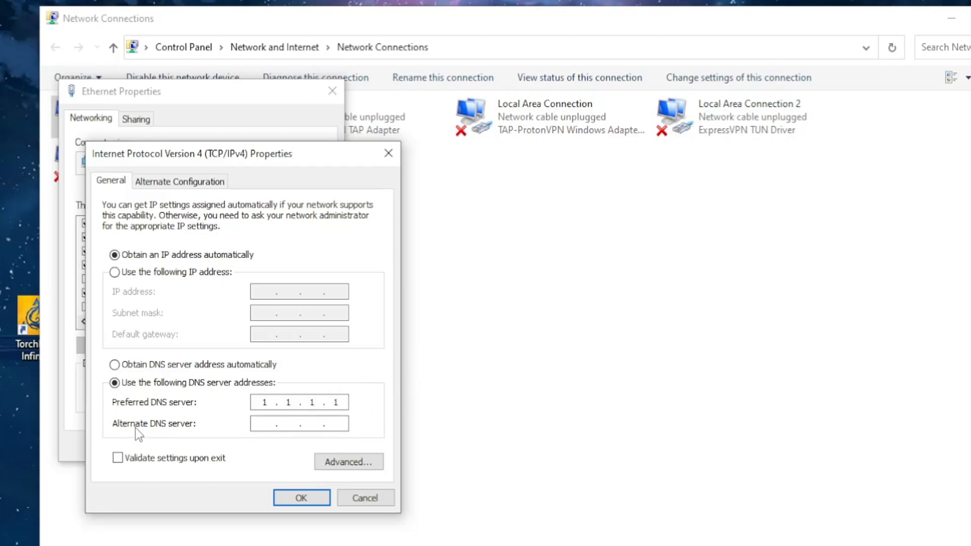
pyautogui.write('1')
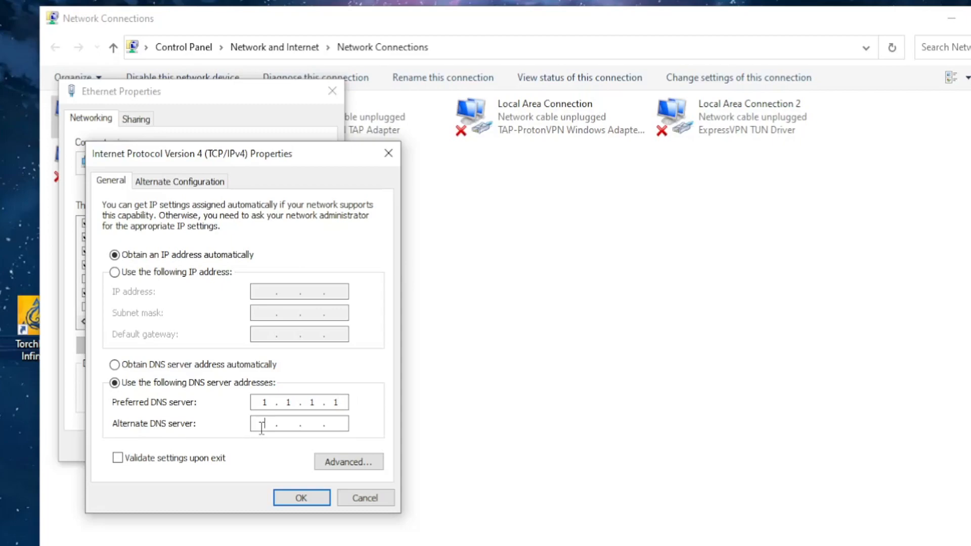
pyautogui.write('1')
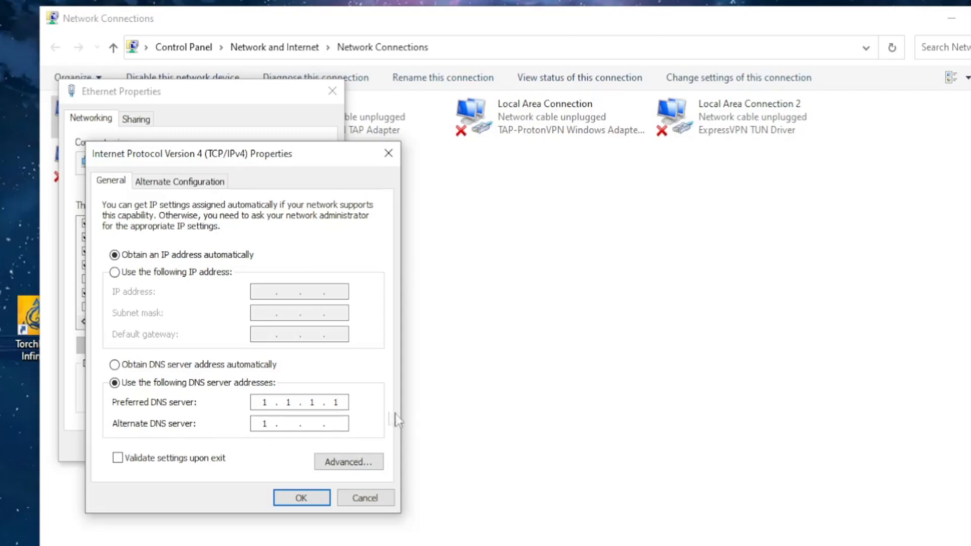
pyautogui.write('0.0')
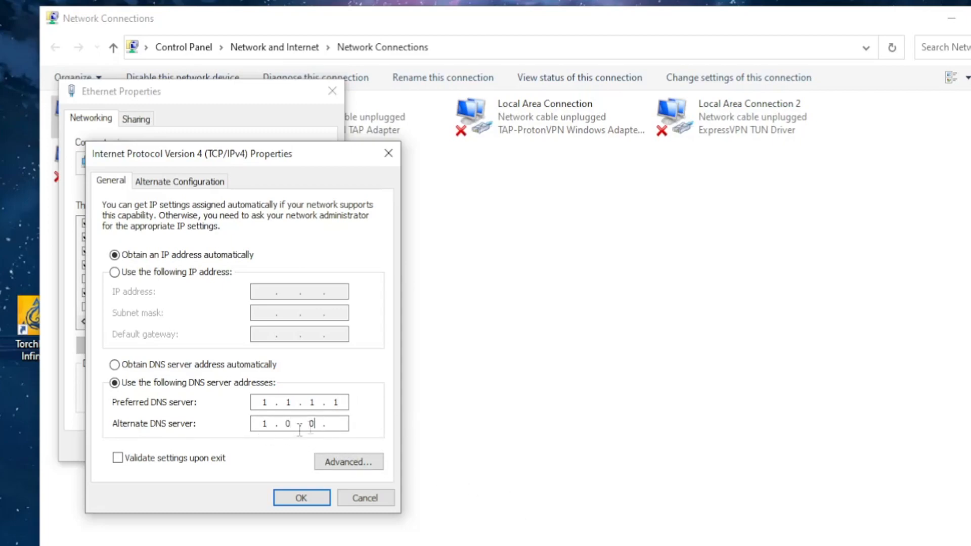
pyautogui.write('1')
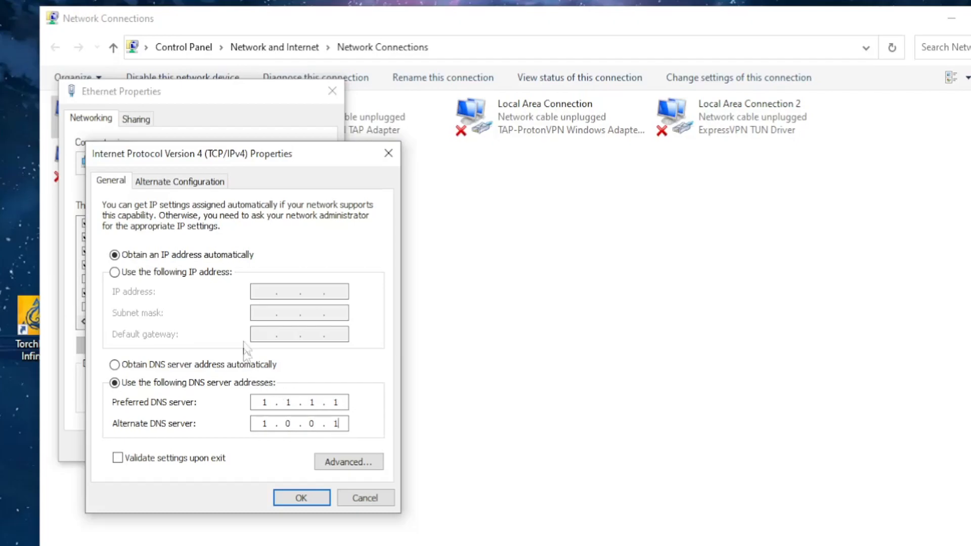
pyautogui.moveTo(301, 497)
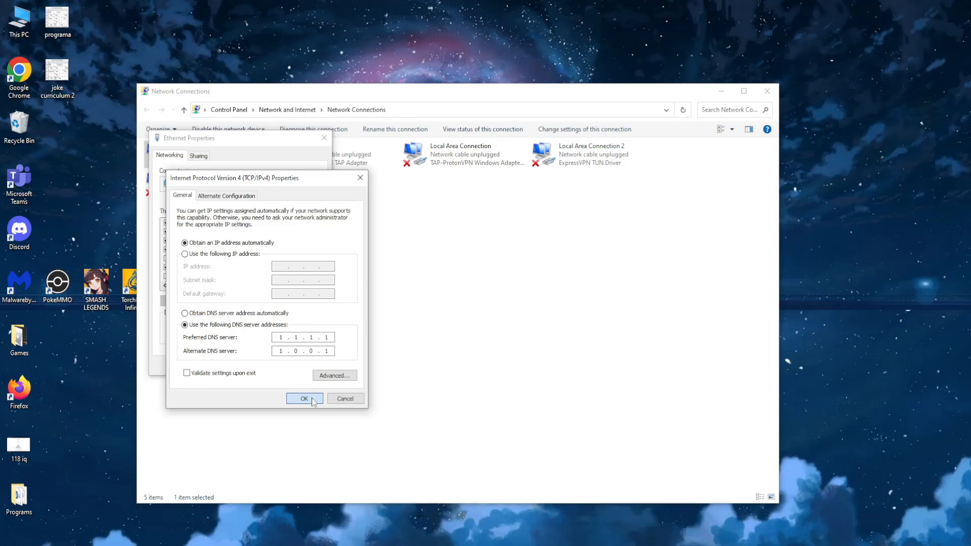
pyautogui.click(303, 398)
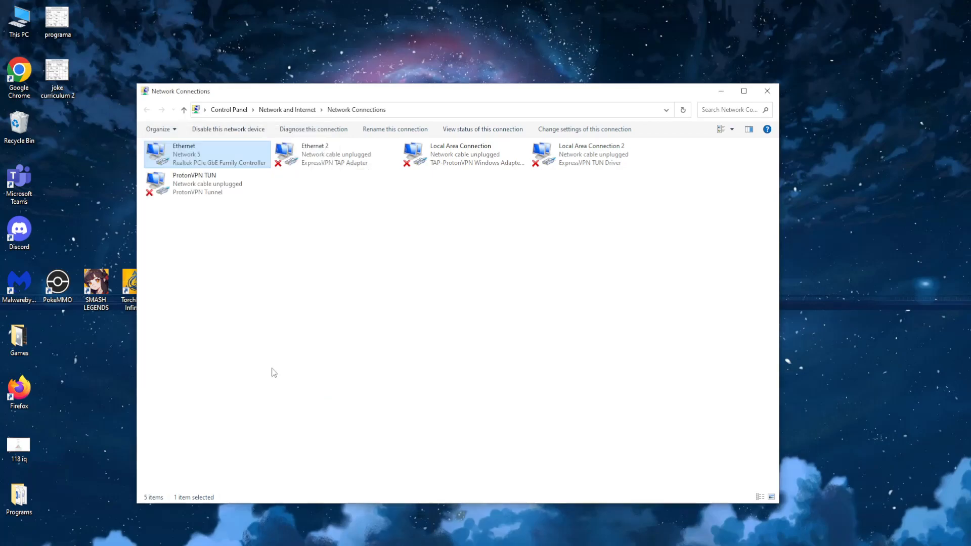
pyautogui.click(767, 91)
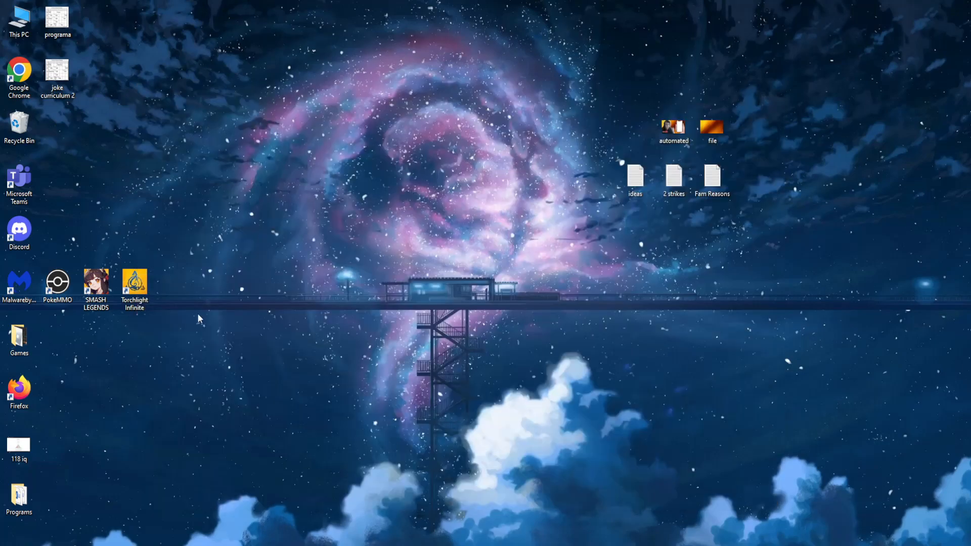